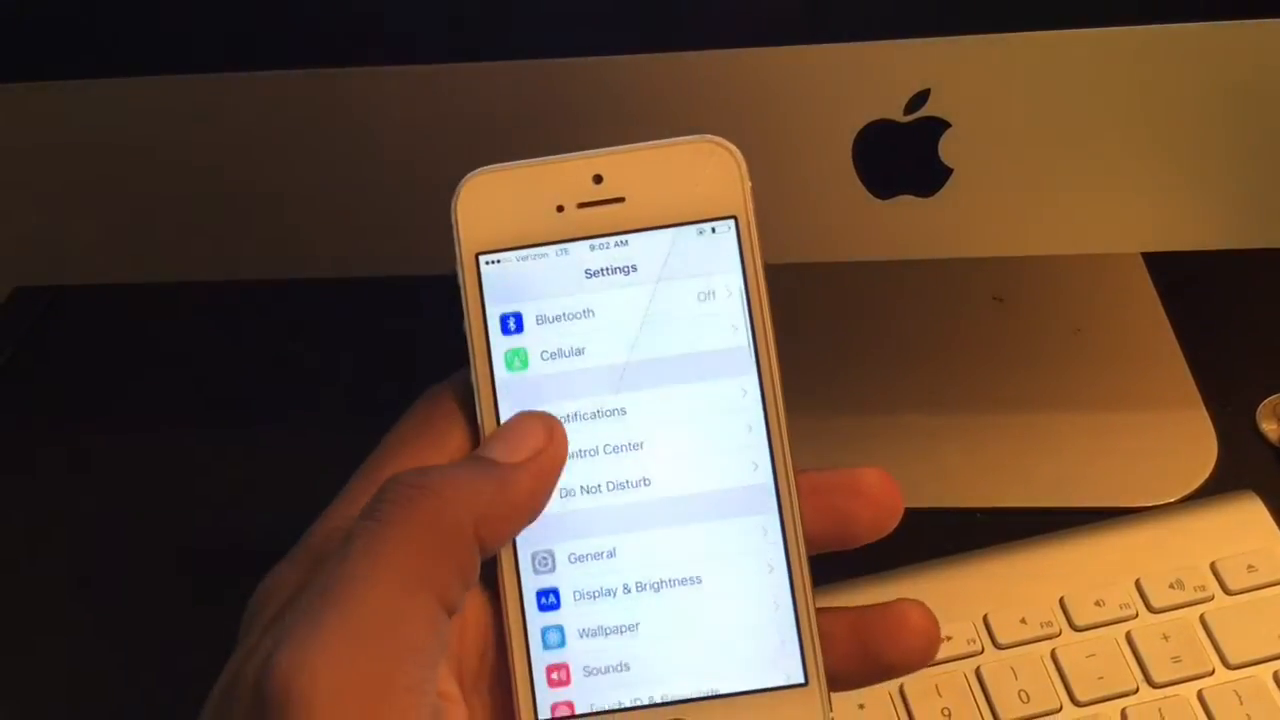
Go into General and check the installed iOS version
click(592, 556)
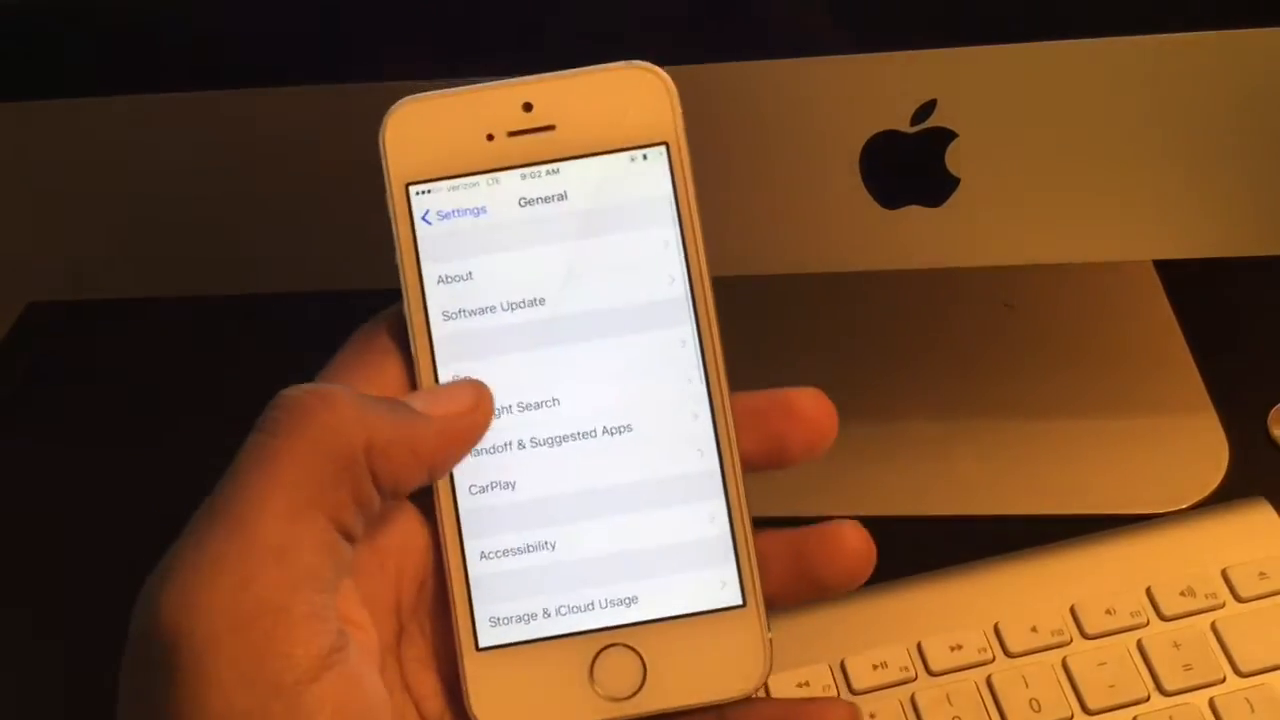
click(456, 276)
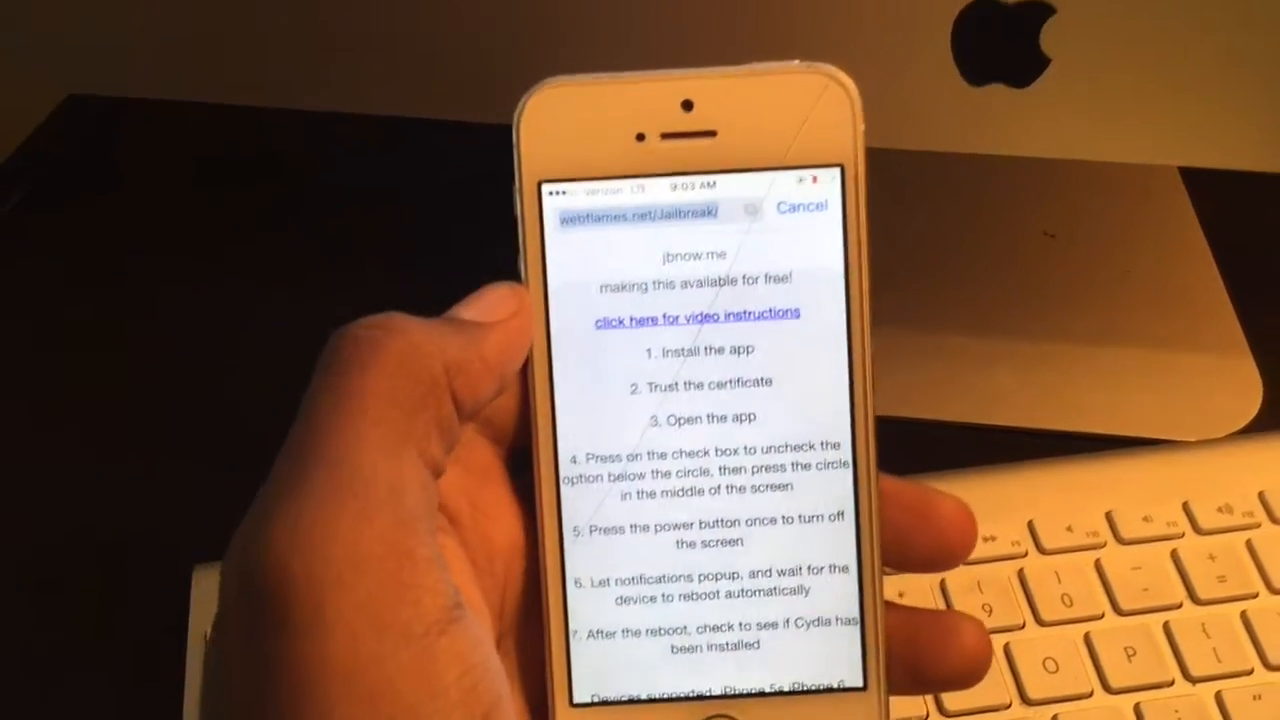
Load webflames.net/Jailbreak and start the Jailbreak iOS 9.2 - 9.3.3 install
click(630, 212)
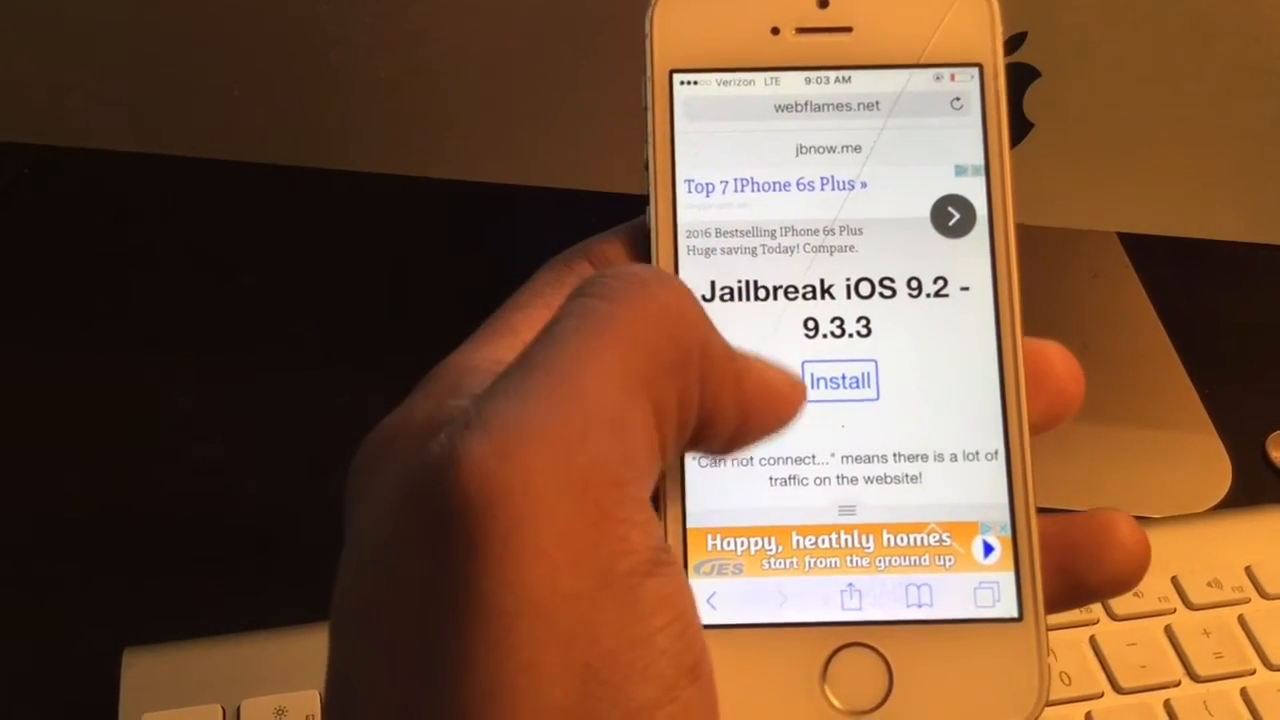
click(840, 380)
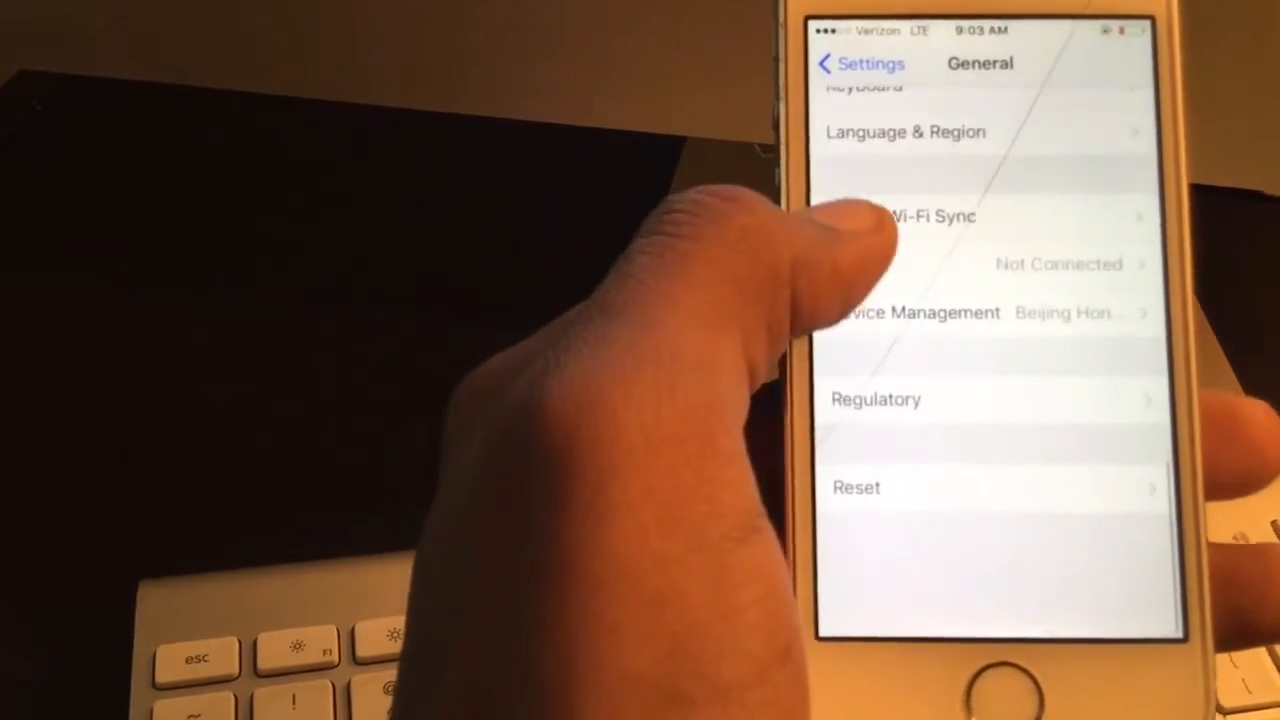
Reach Device Management under General to trust the developer profile
scroll(down, 3)
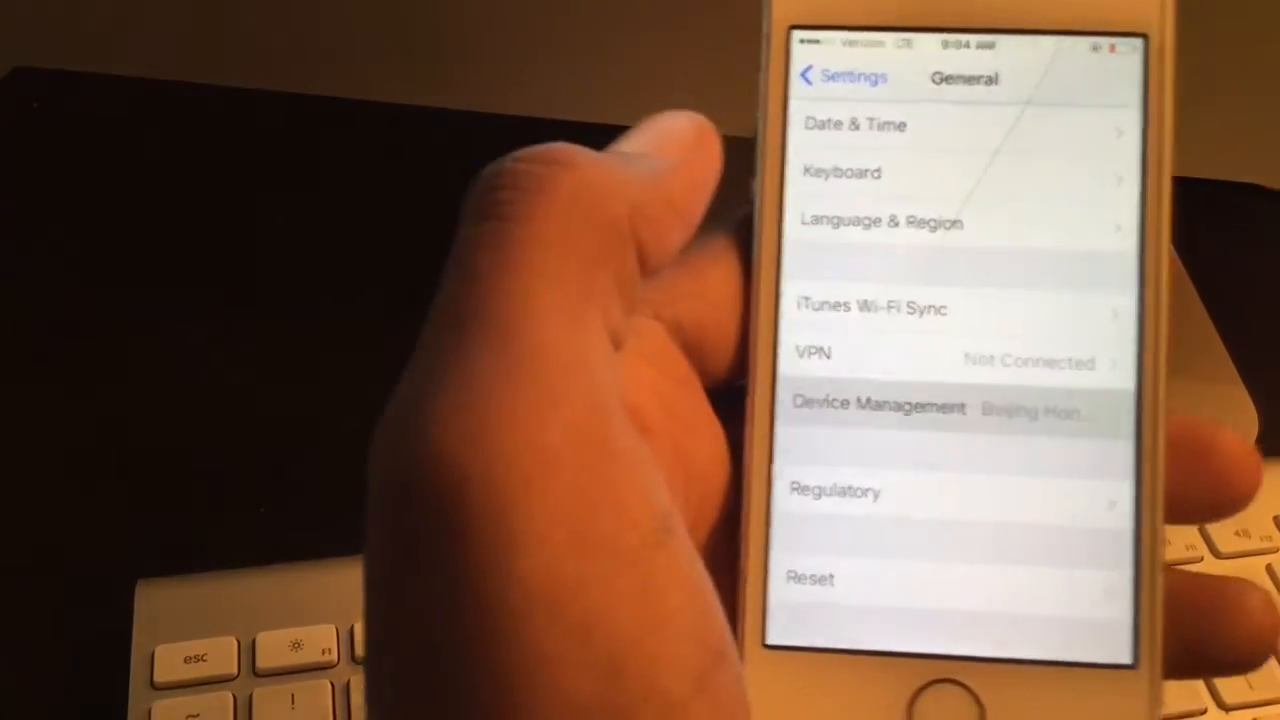
click(878, 408)
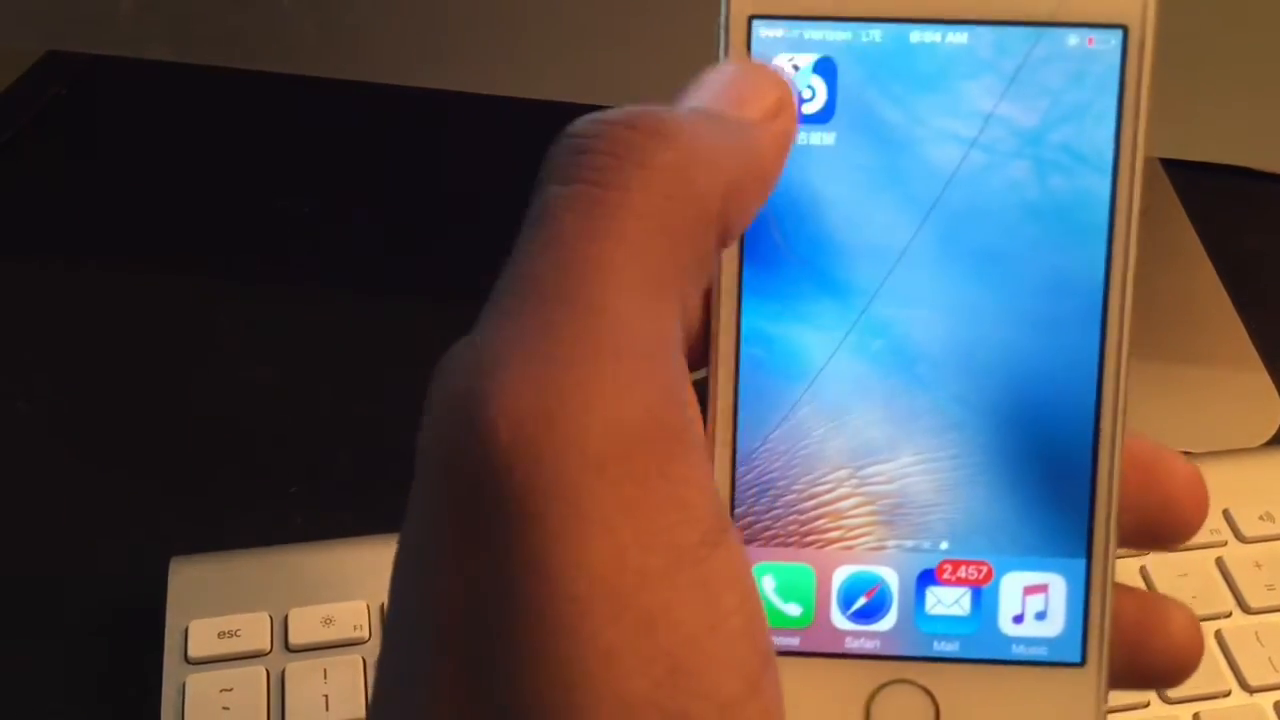
Launch the PP app and start the jailbreak with its option unchecked
click(810, 90)
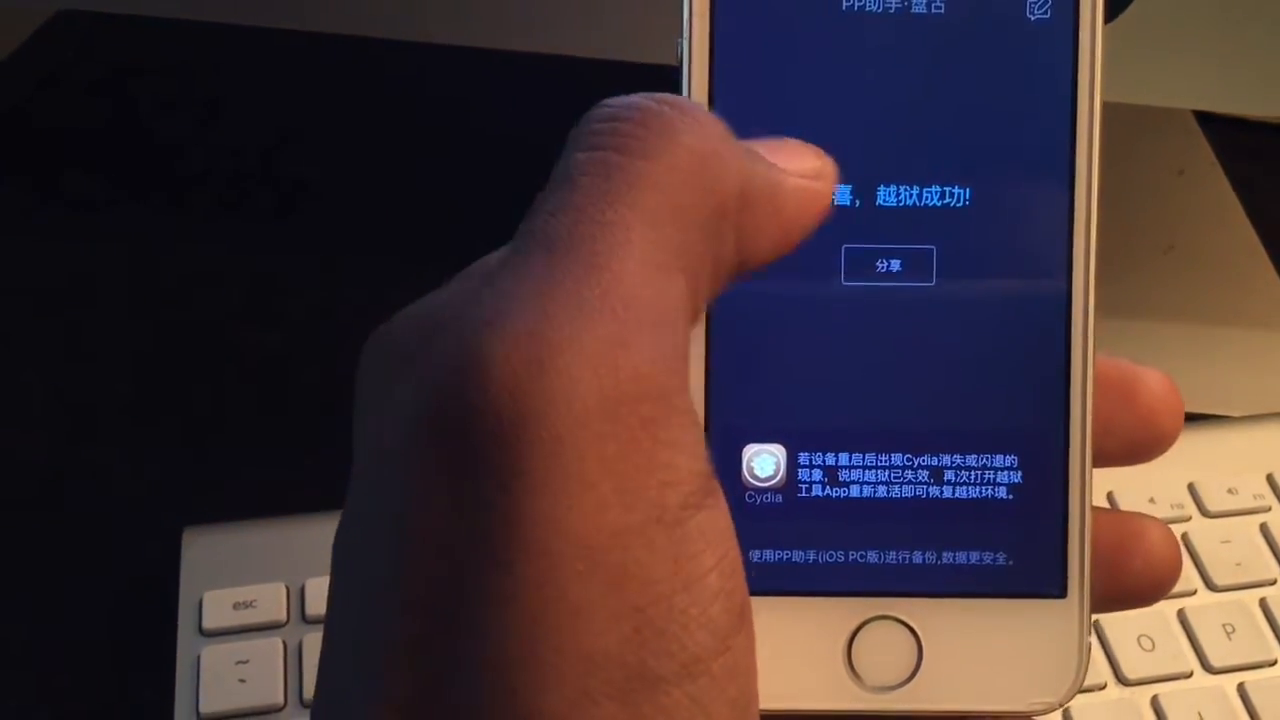
click(888, 264)
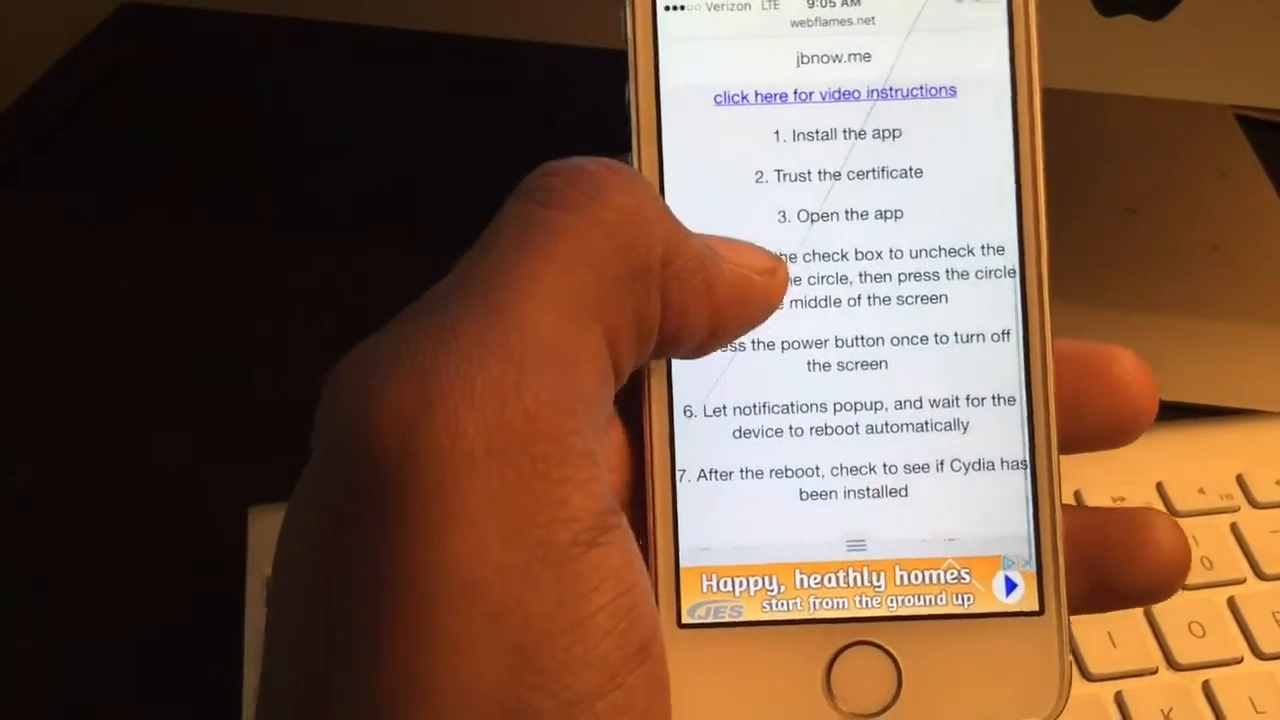
scroll(down, 3)
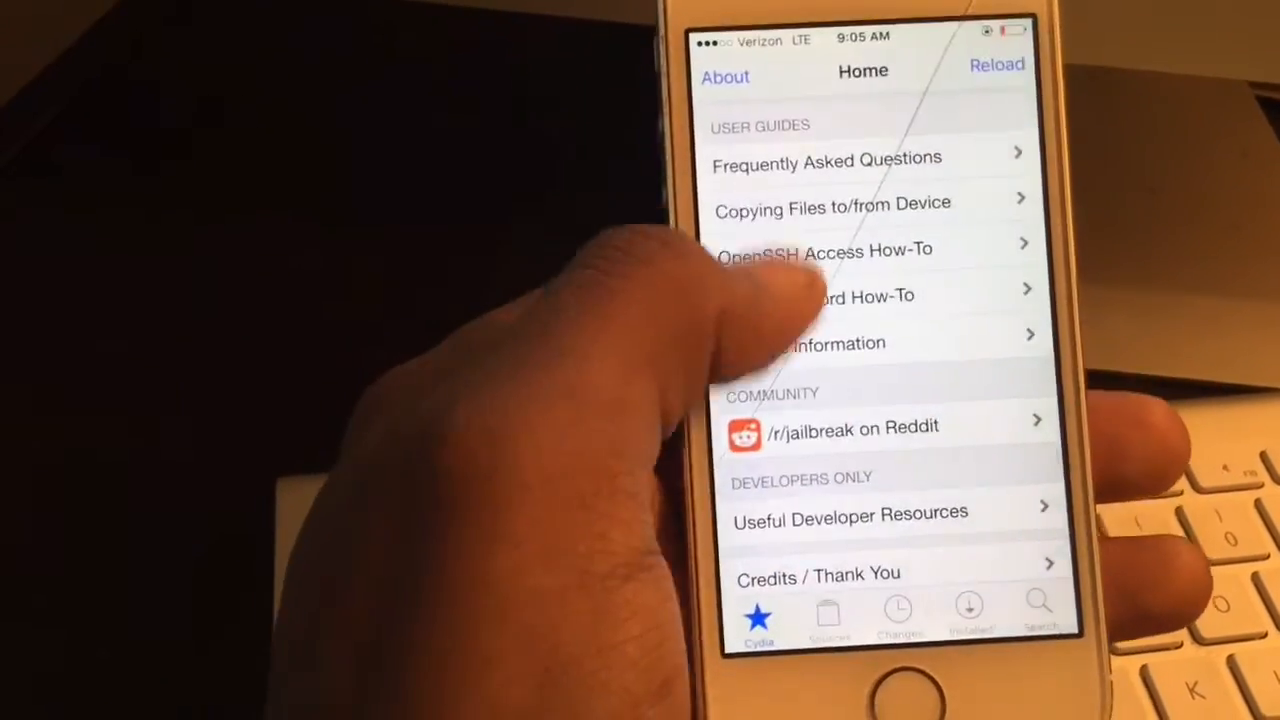
Scroll Cydia's Home page down to the package sources and featured tweaks
scroll(down, 3)
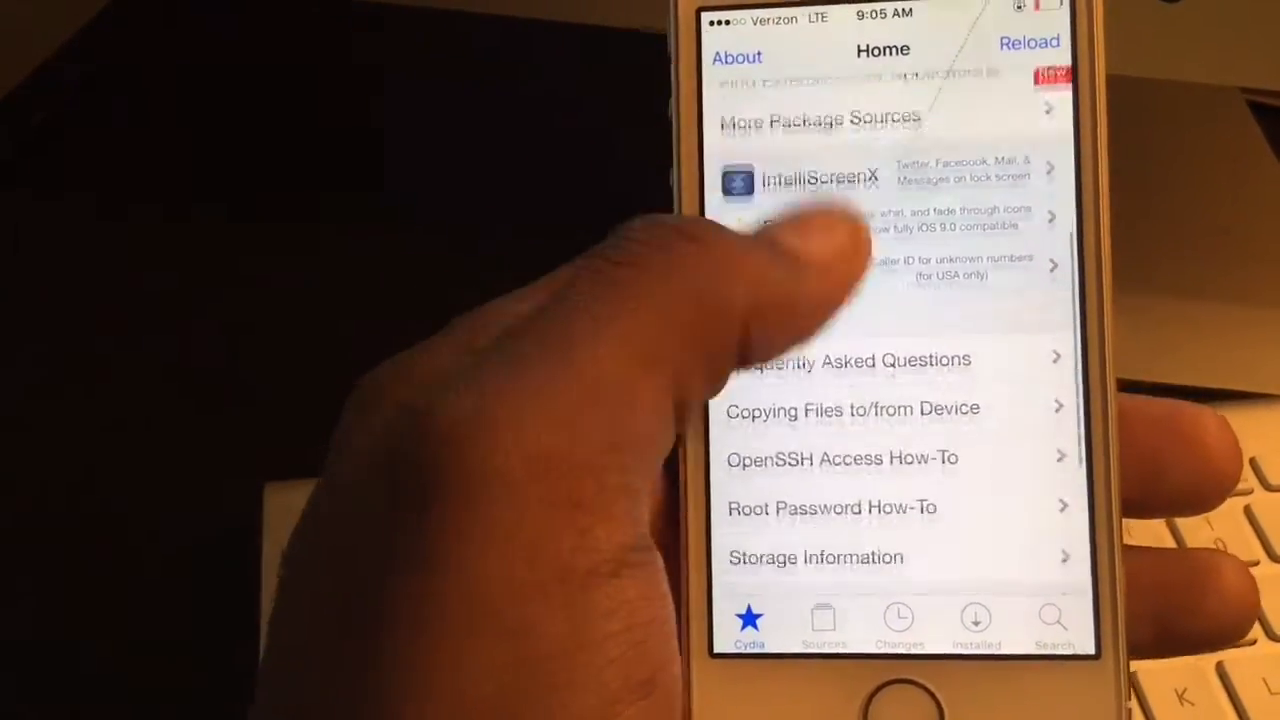